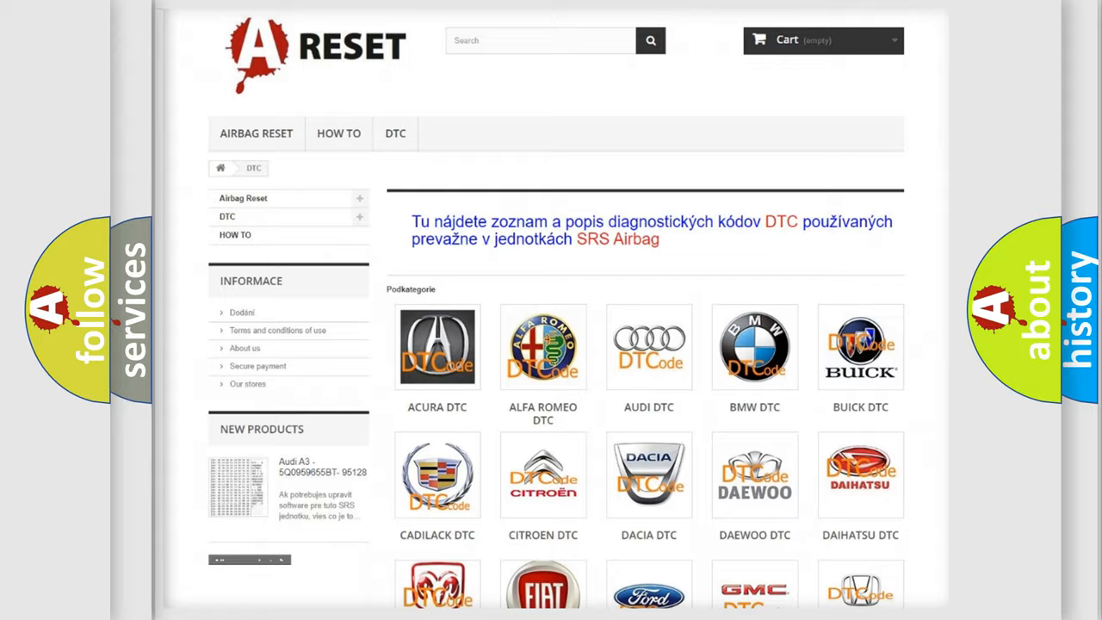
# - Open the Chrysler tile in the DTC brand grid and scroll through its airbag trouble codes
pyautogui.scroll(-3)
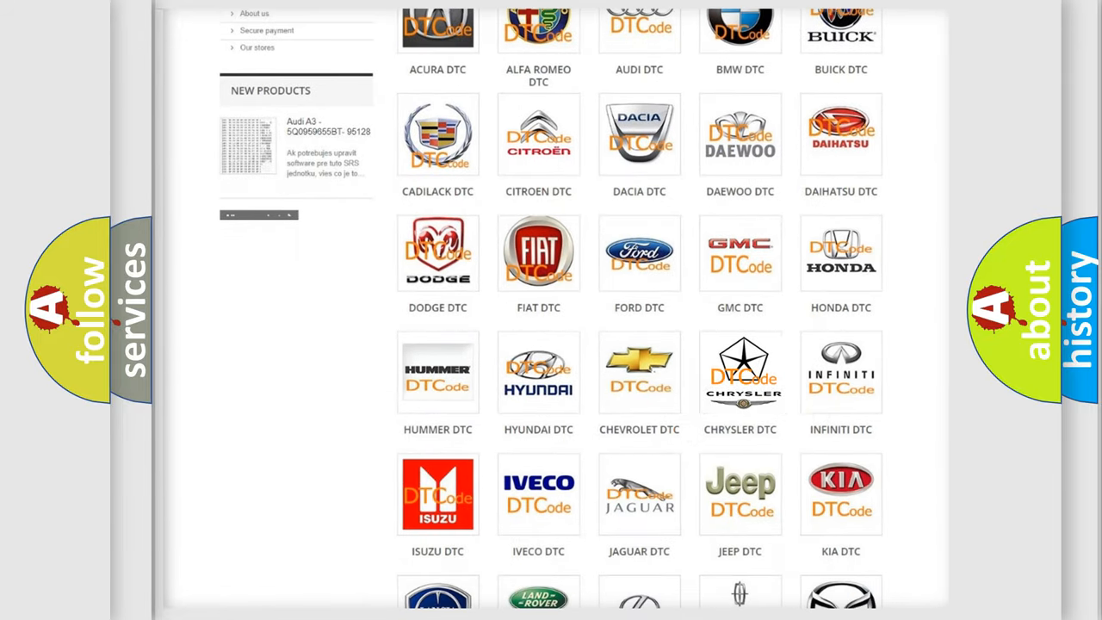
pyautogui.click(739, 372)
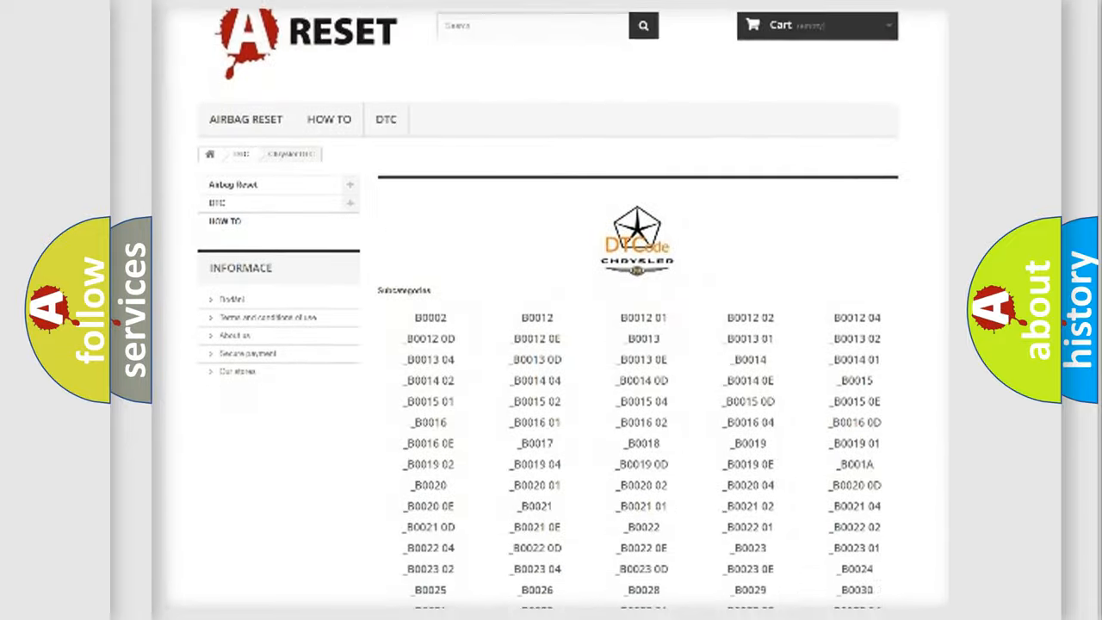
pyautogui.scroll(-3)
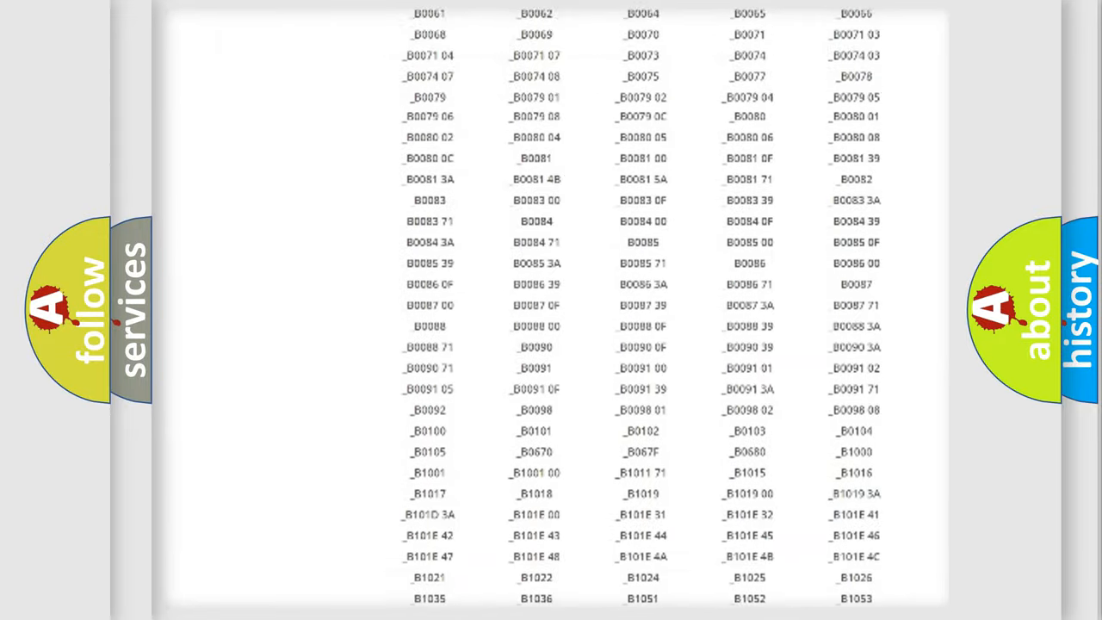